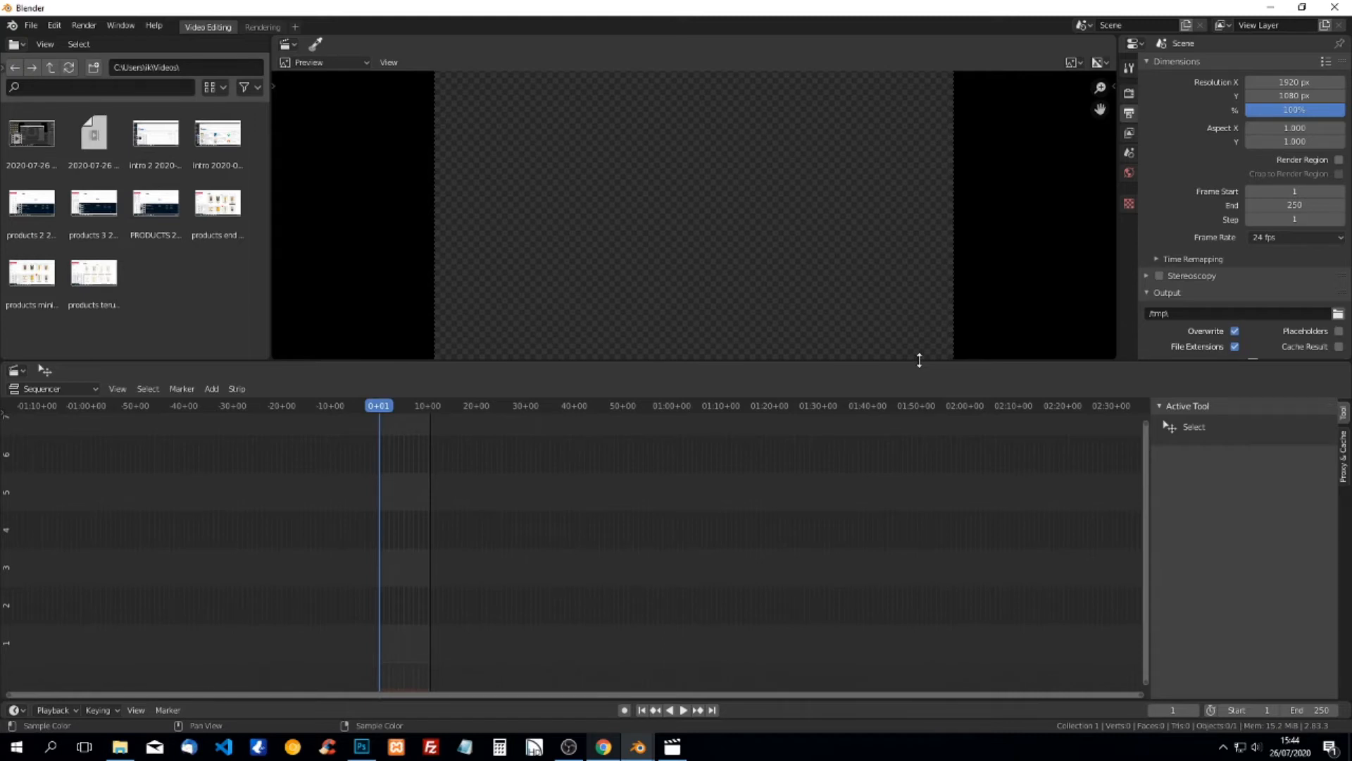
mouse_move(906, 362)
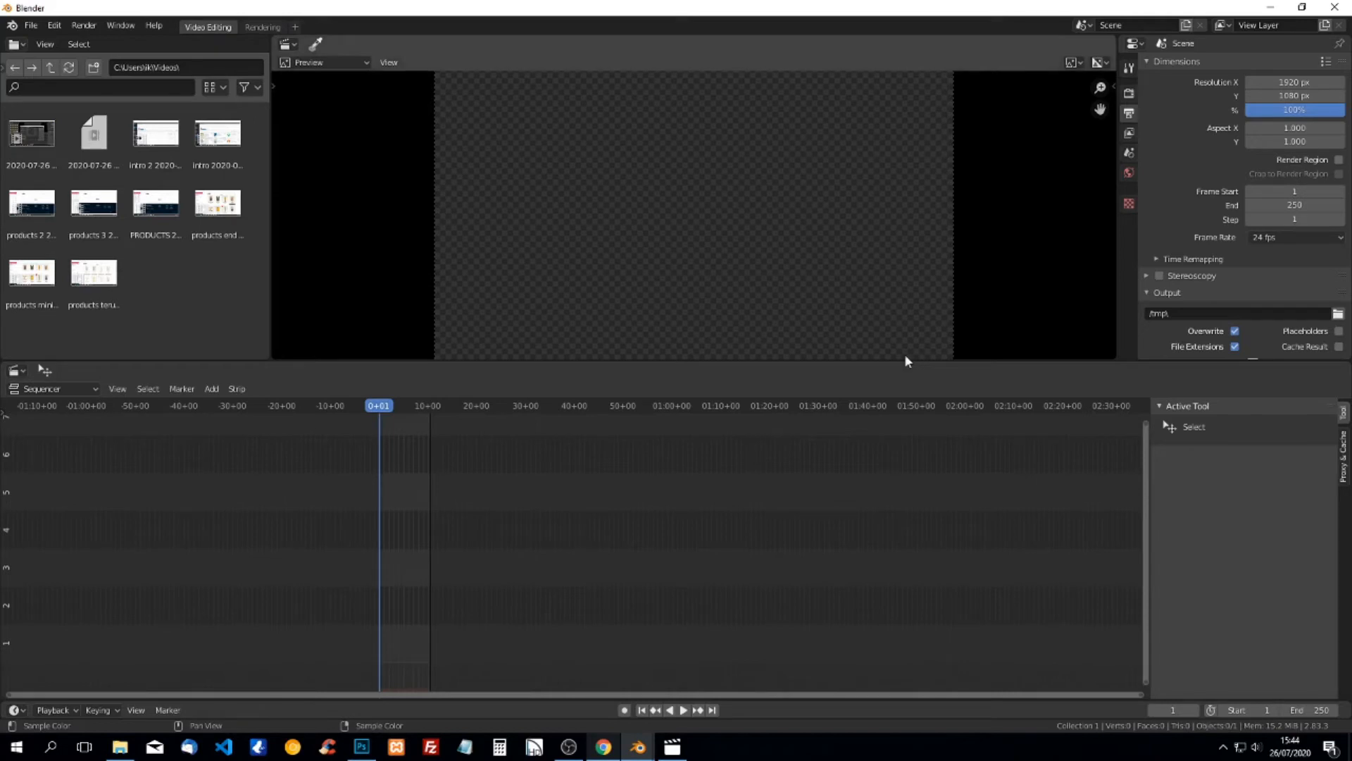
mouse_move(443, 328)
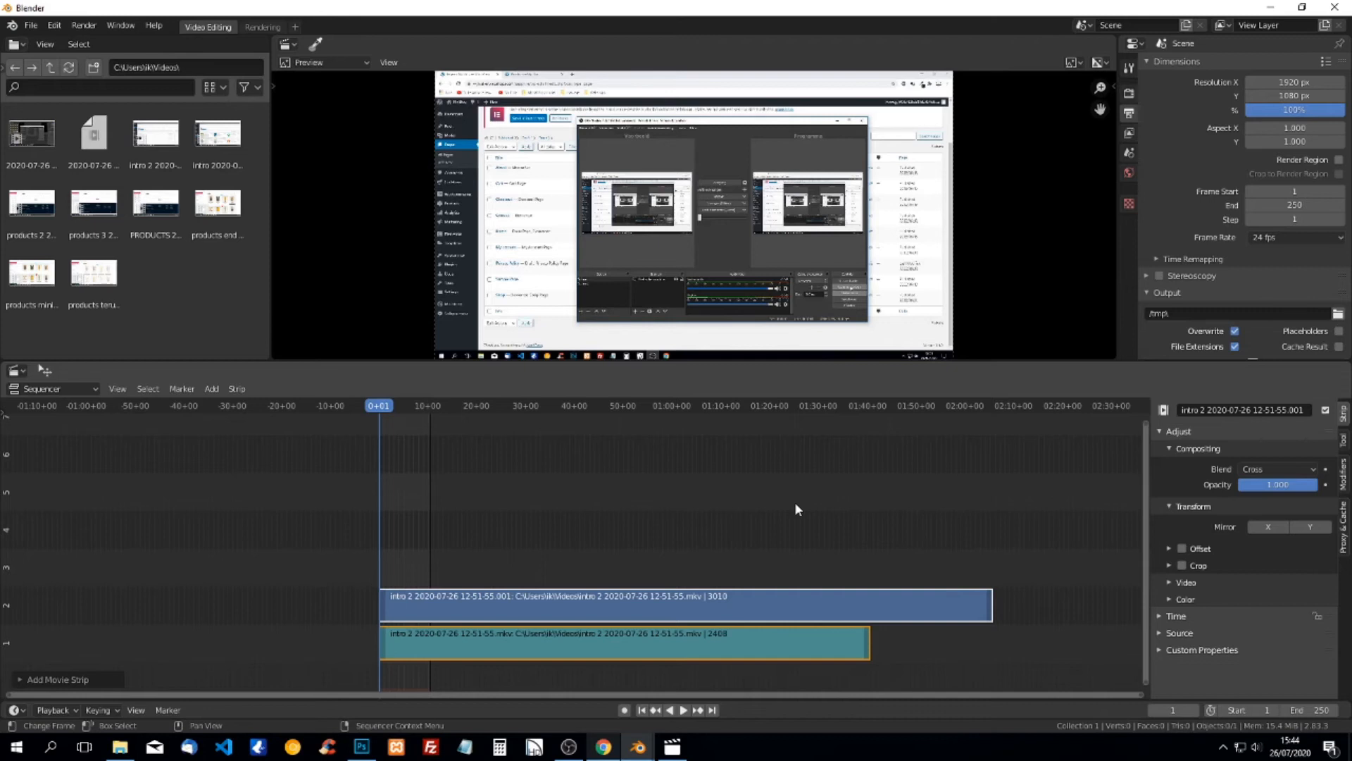
mouse_move(817, 674)
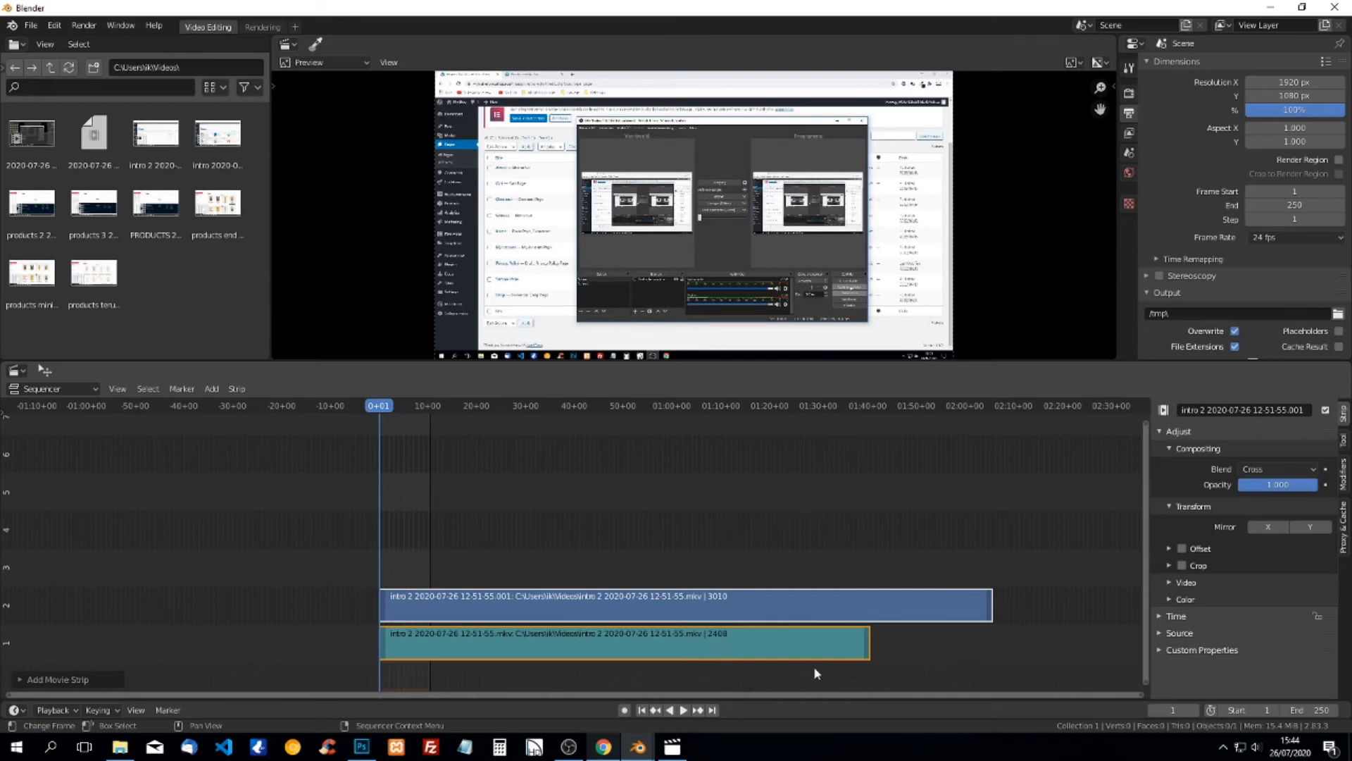
mouse_move(924, 662)
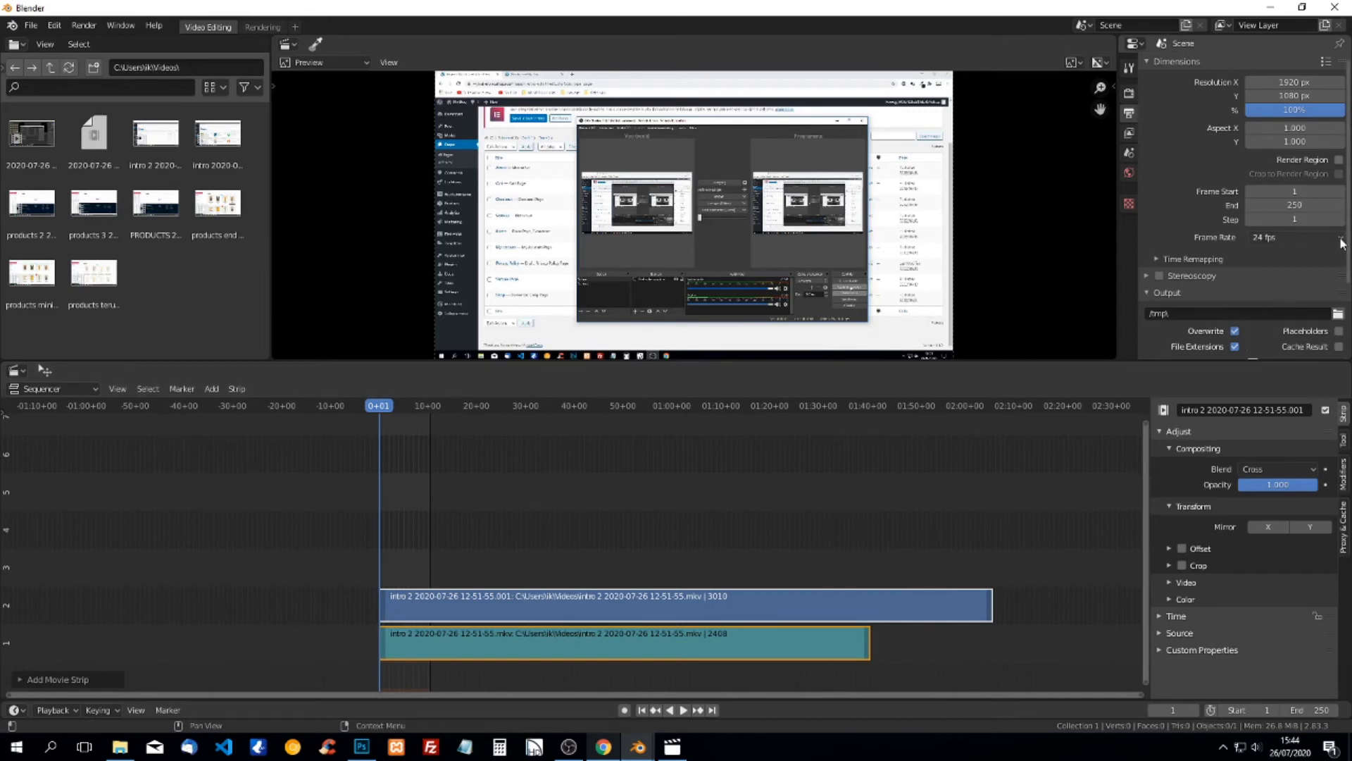
Set the scene frame rate to 25 fps from the Dimensions panel dropdown.
left_click(1293, 237)
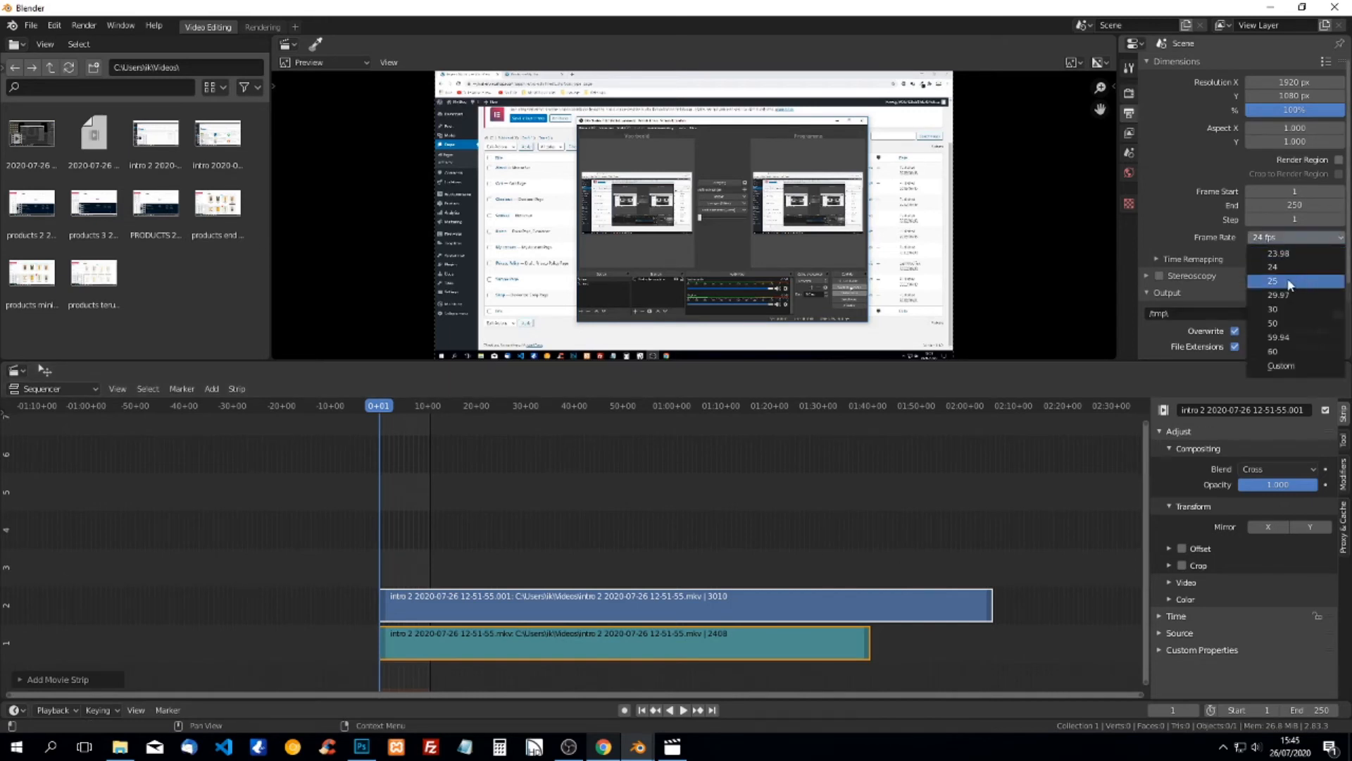
left_click(1273, 282)
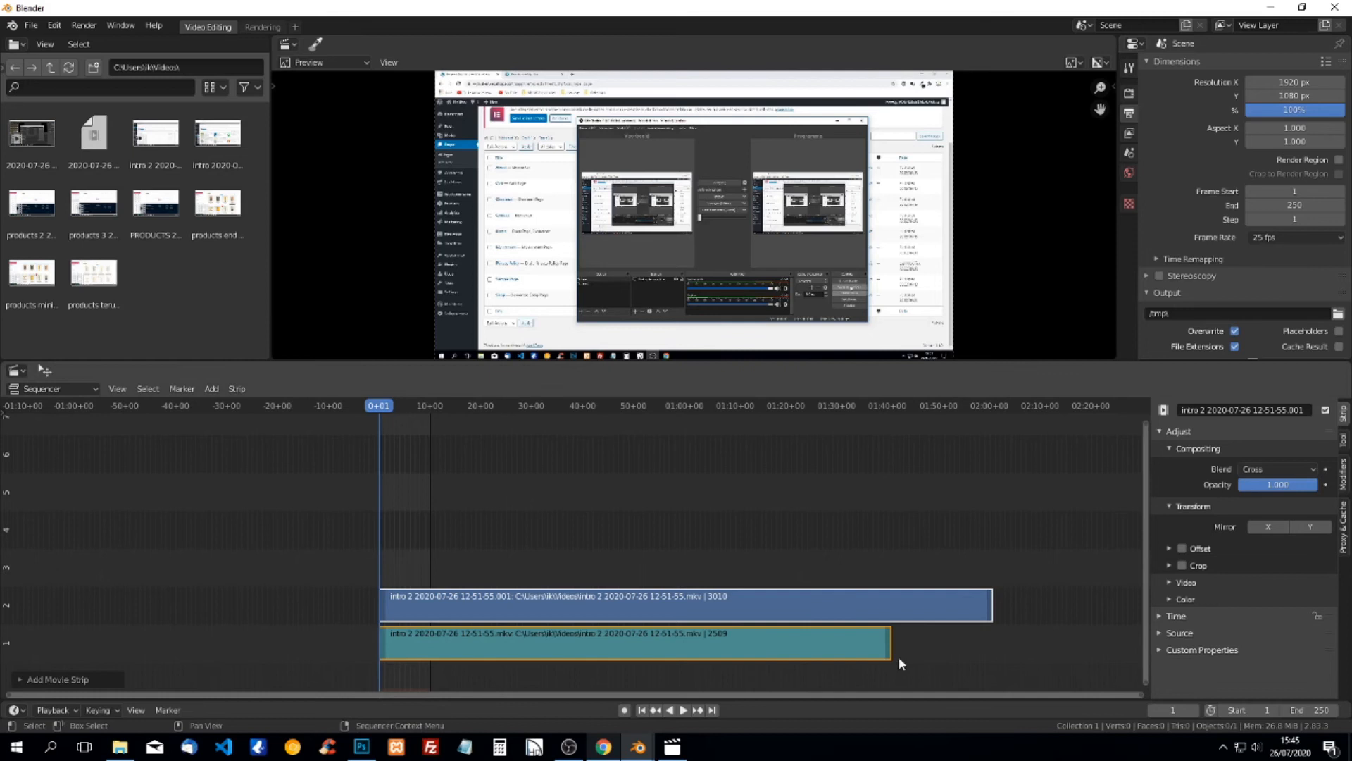
mouse_move(961, 643)
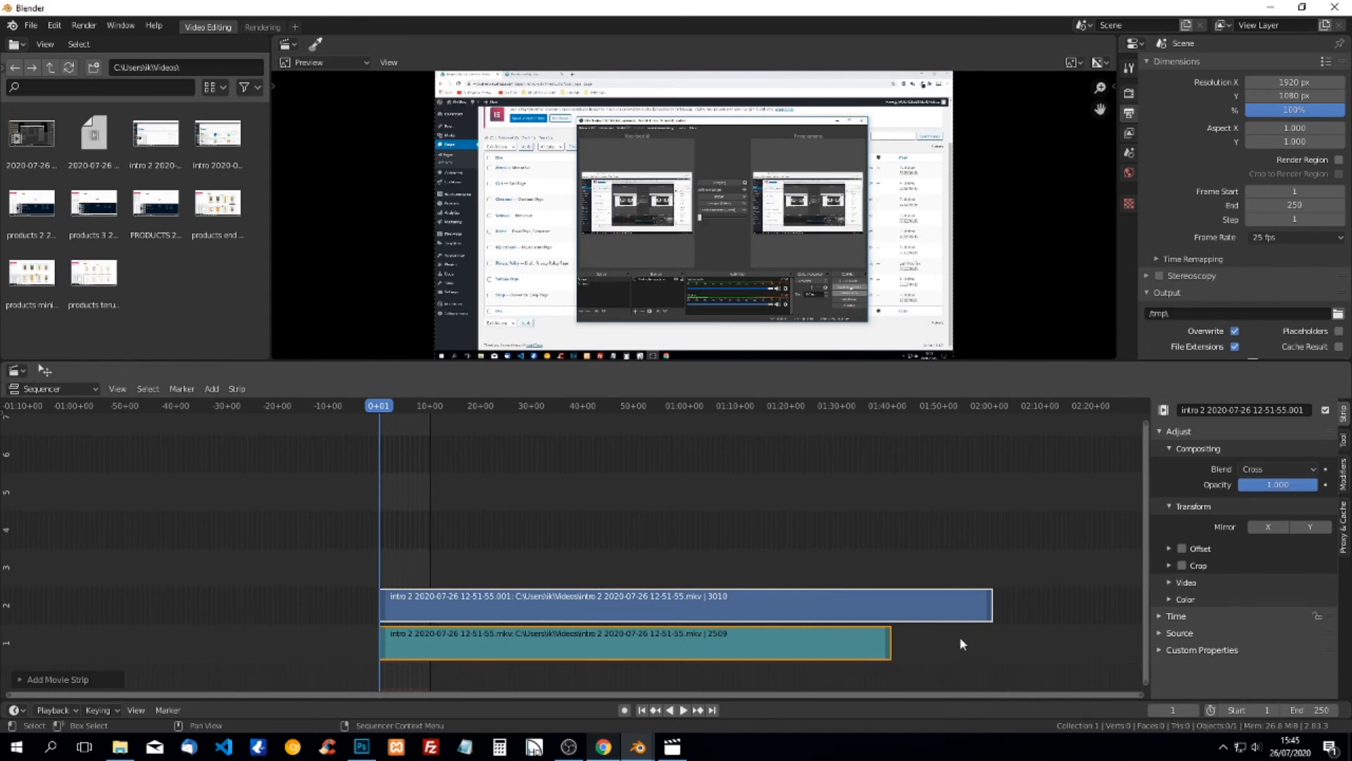
mouse_move(1285, 271)
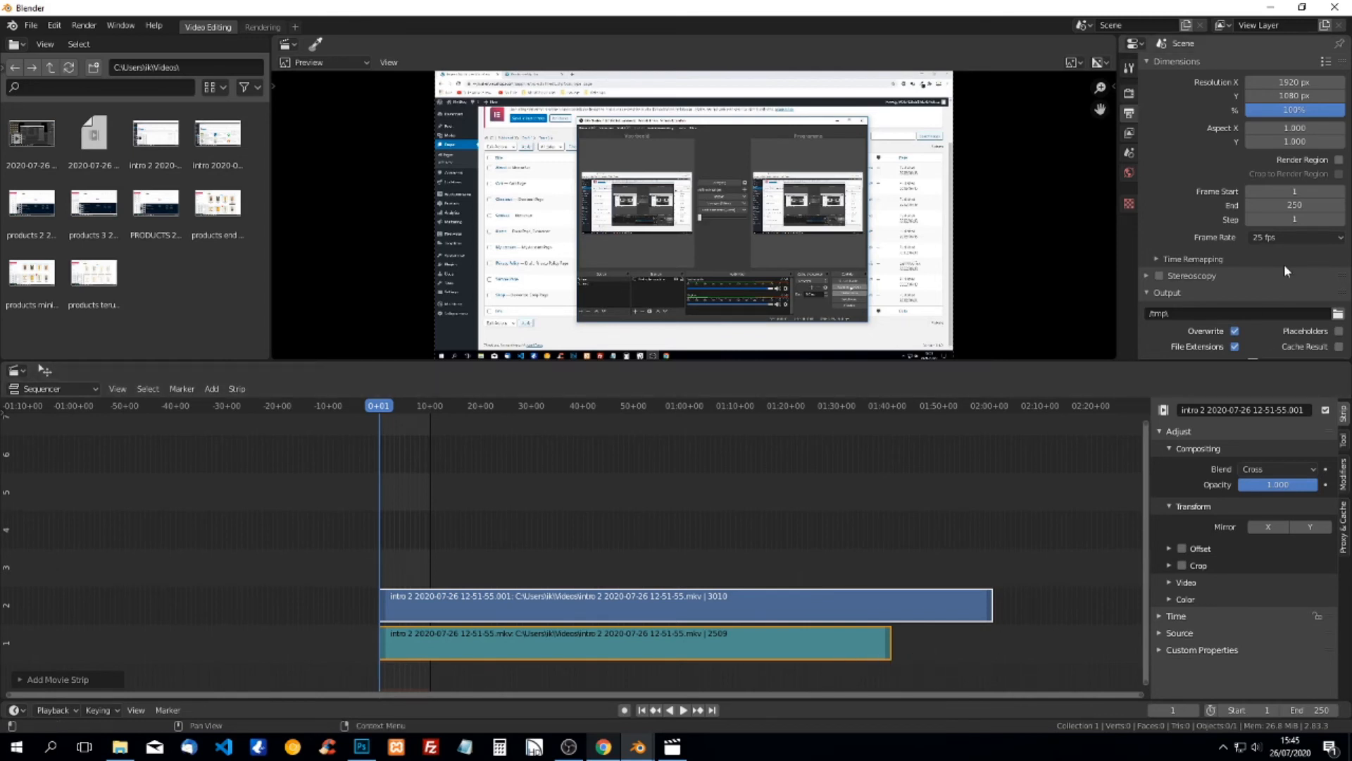
Set the scene frame rate to 30 fps so the audio strip matches the video at 3010 frames.
left_click(1289, 237)
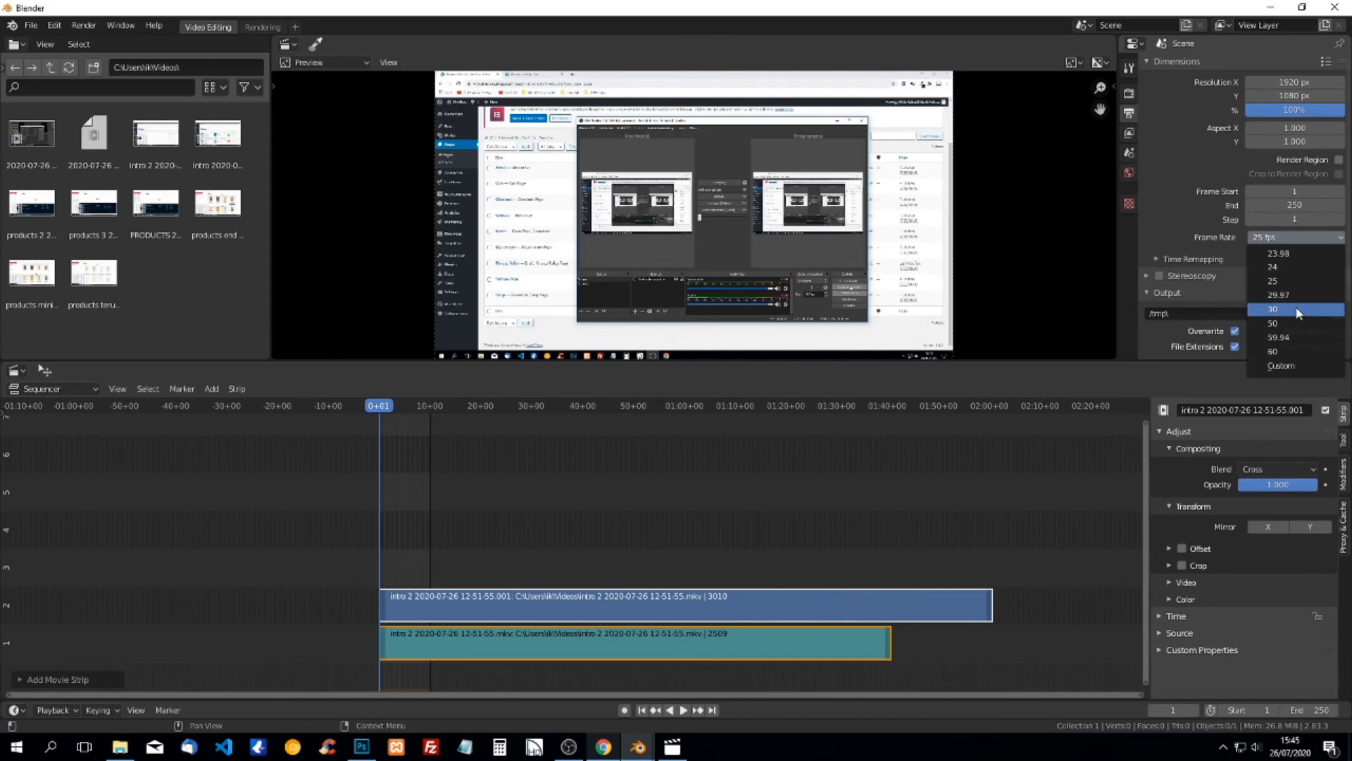
left_click(1274, 309)
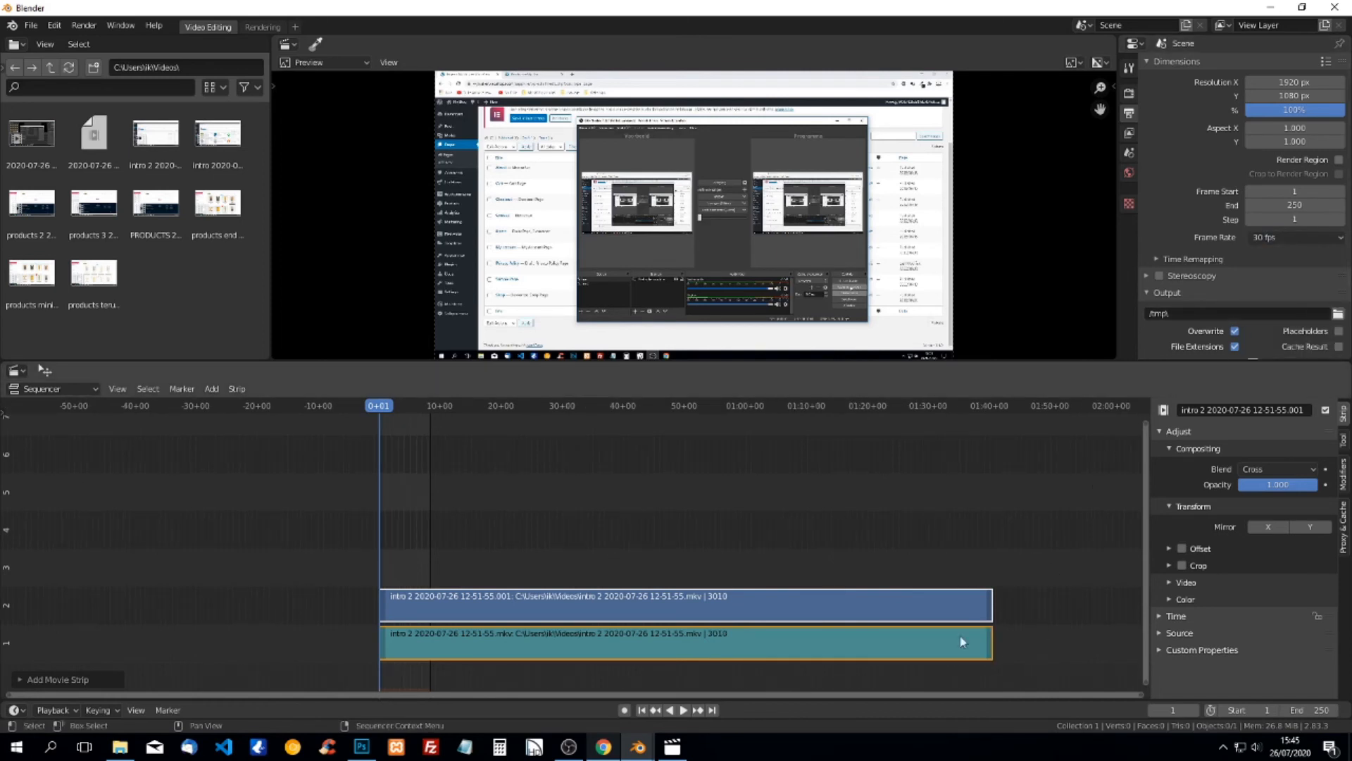
mouse_move(990, 600)
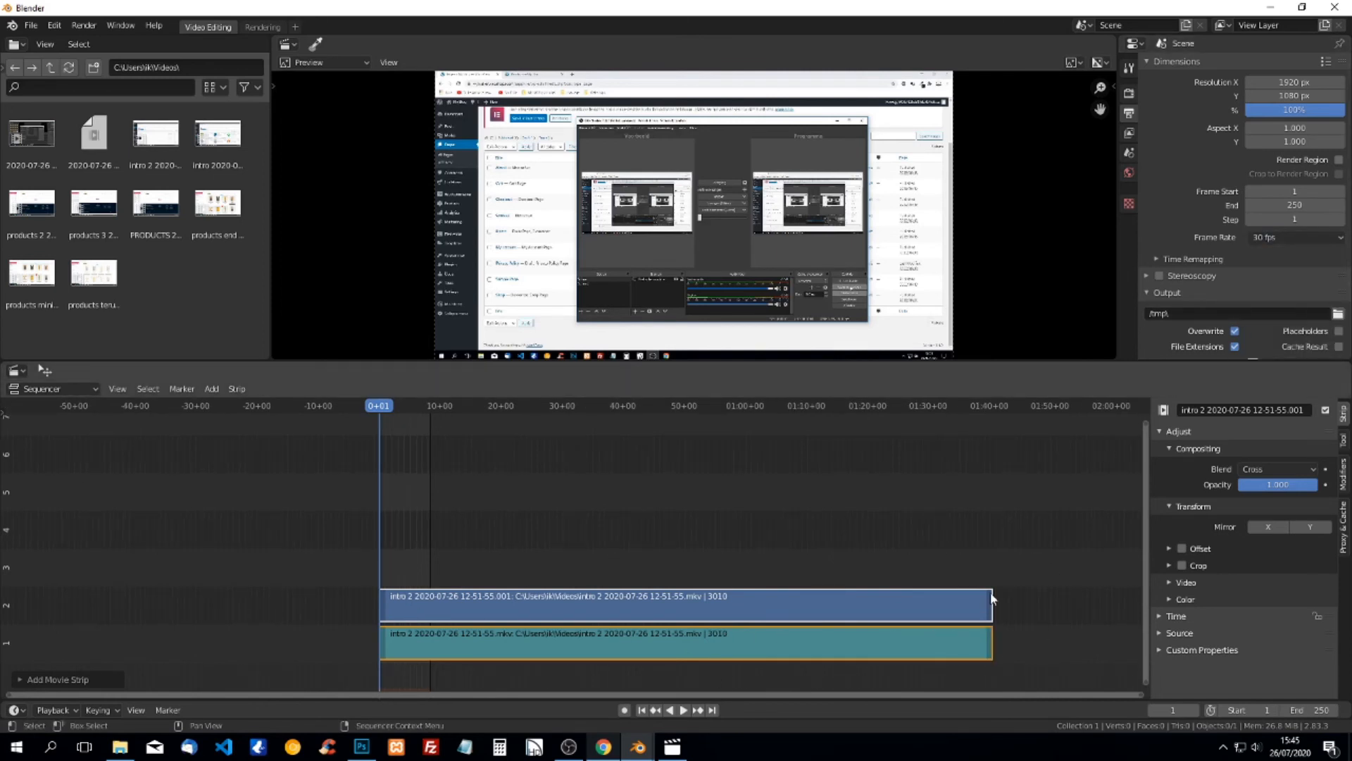
mouse_move(990, 590)
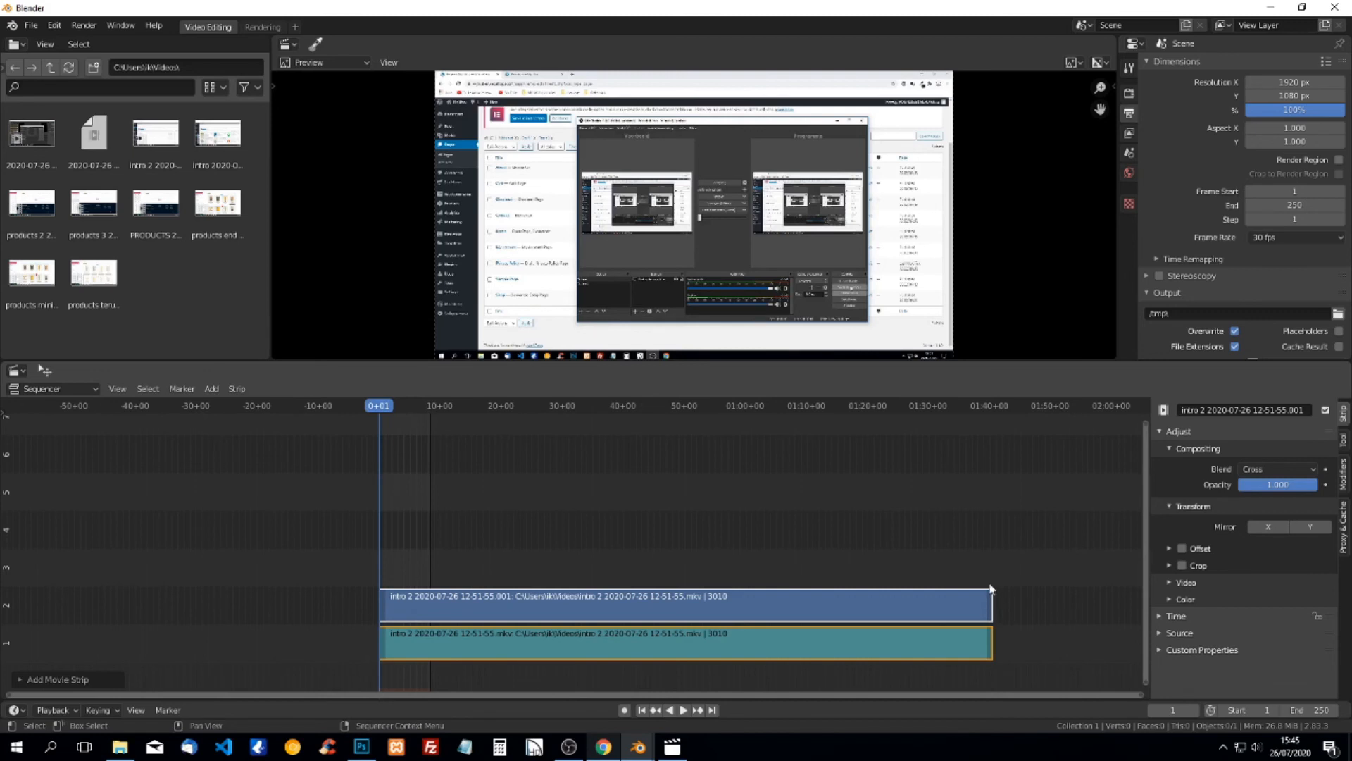
mouse_move(798, 492)
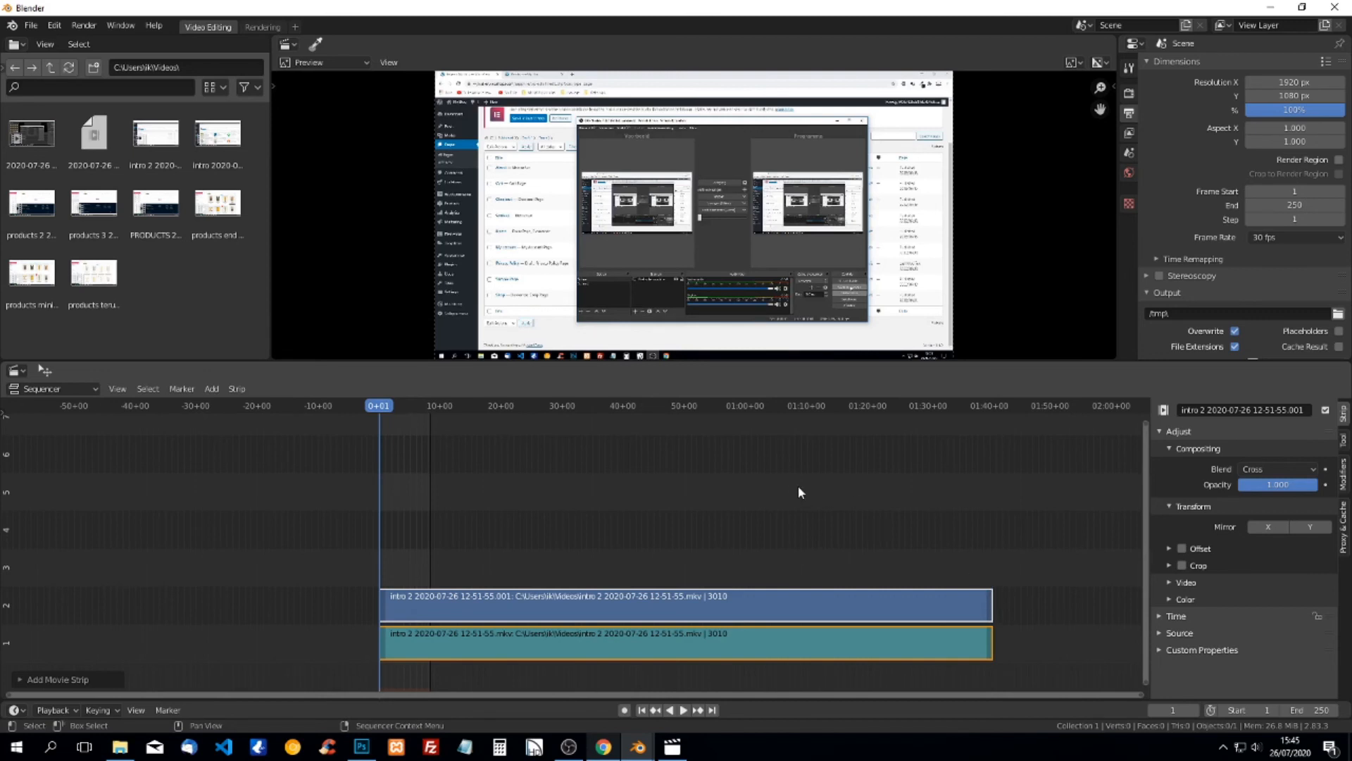
mouse_move(755, 496)
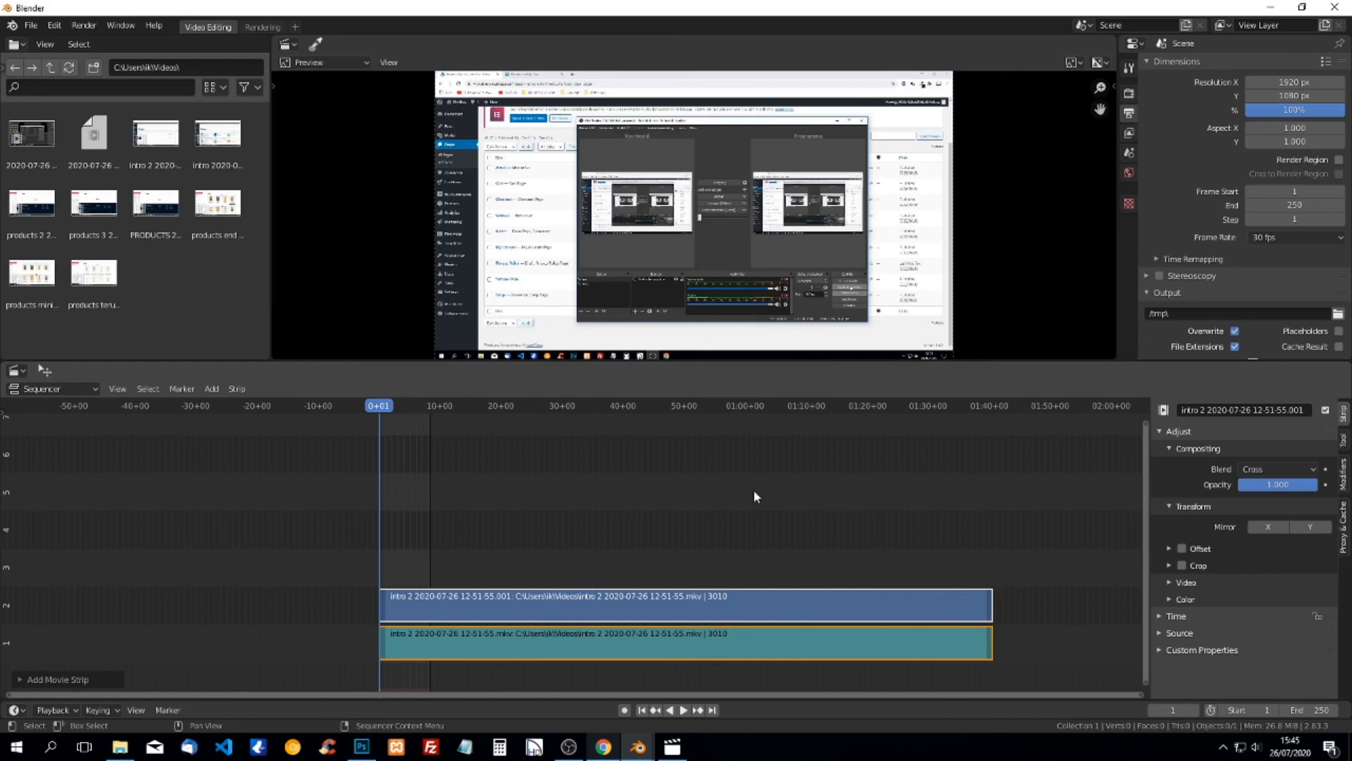